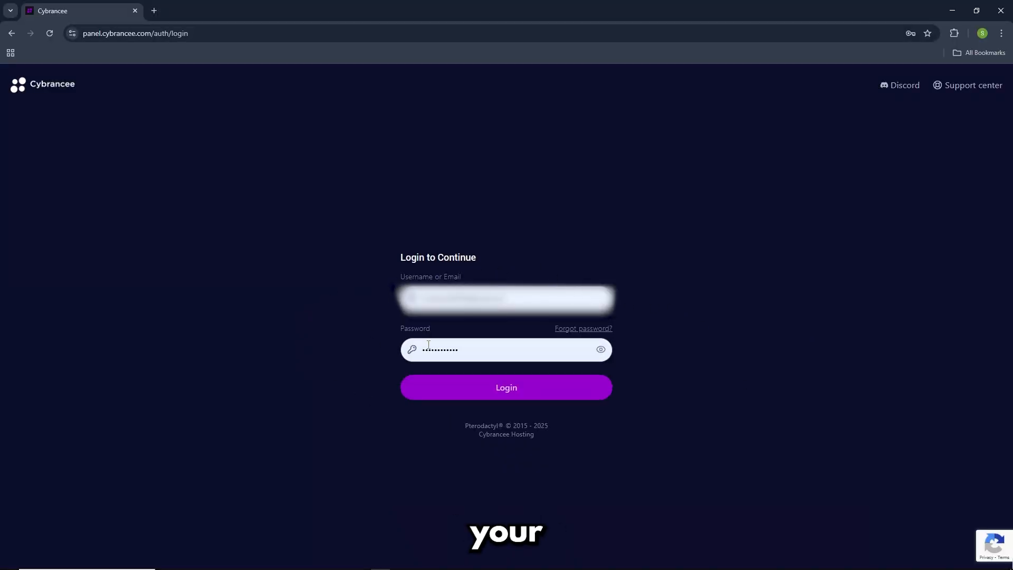
Log in to the Cybrancee Panel to reach the server dashboard
{"action": "left_click", "coordinate": [506, 387]}
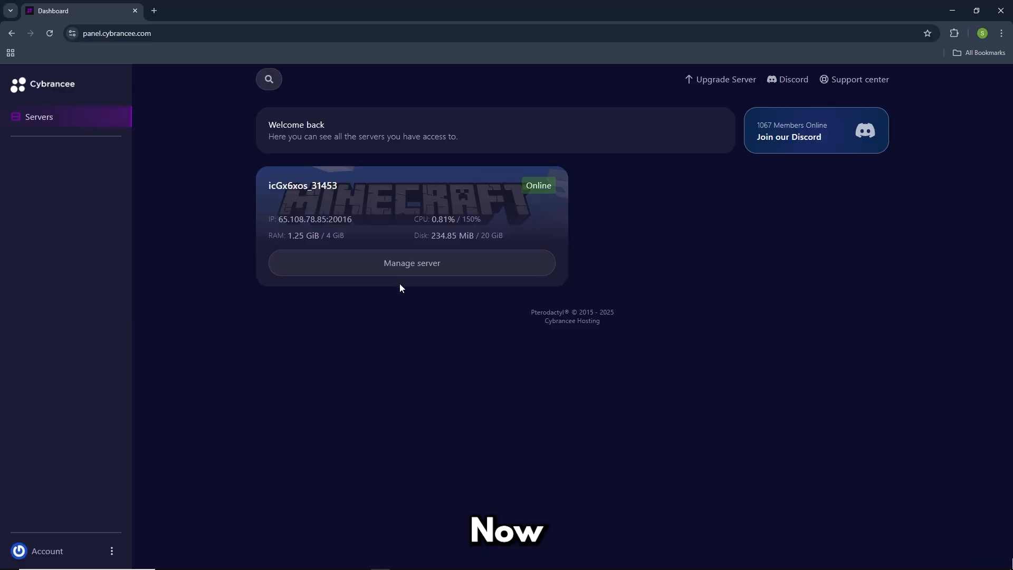
Open Manage server on the icGx6xos_31453 Minecraft server card
{"action": "left_click", "coordinate": [412, 262]}
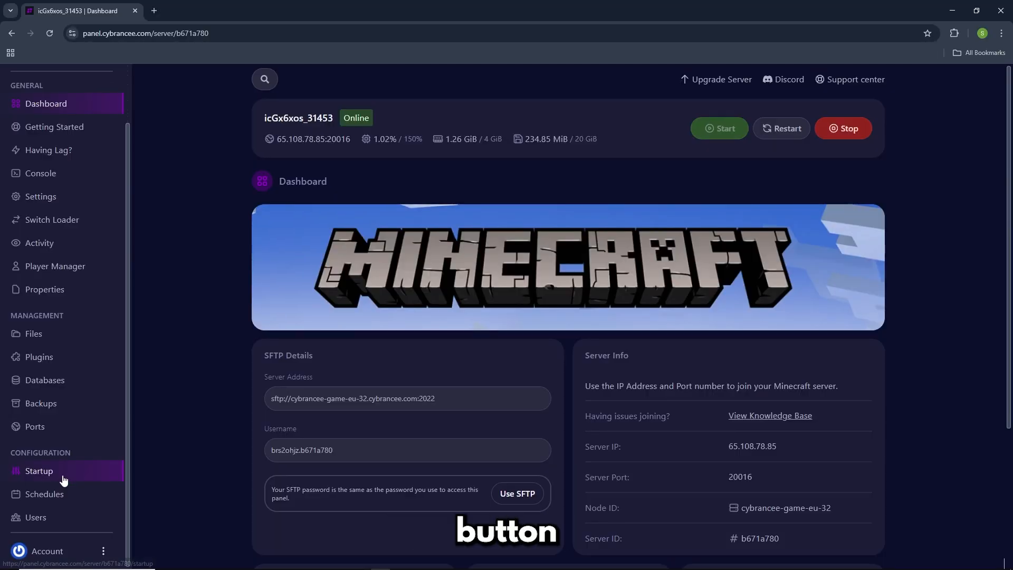
Enter 1.19.2 in the MINECRAFT VERSION field under Startup and save it
{"action": "left_click", "coordinate": [38, 470]}
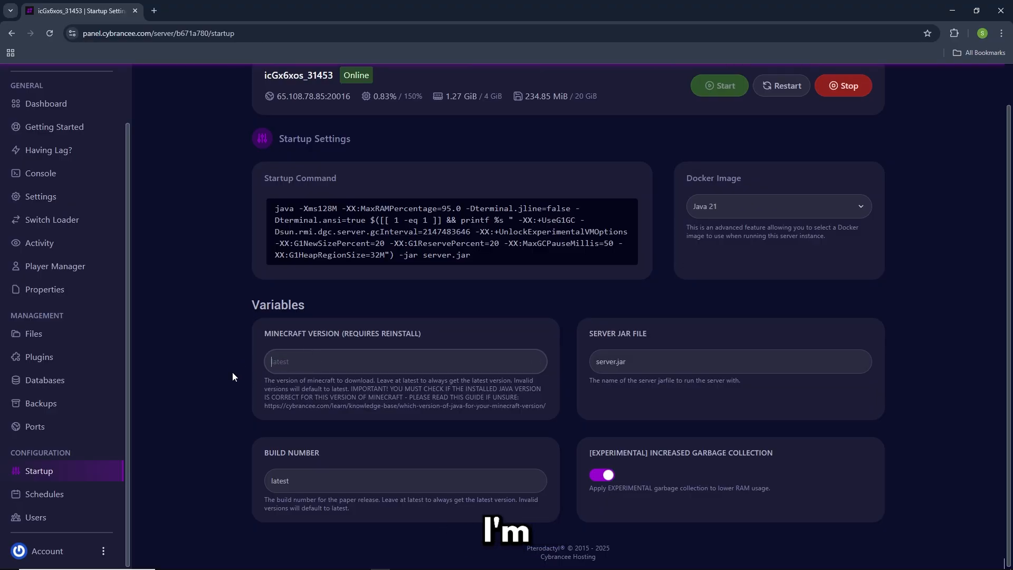
{"action": "type", "text": "1.19.2"}
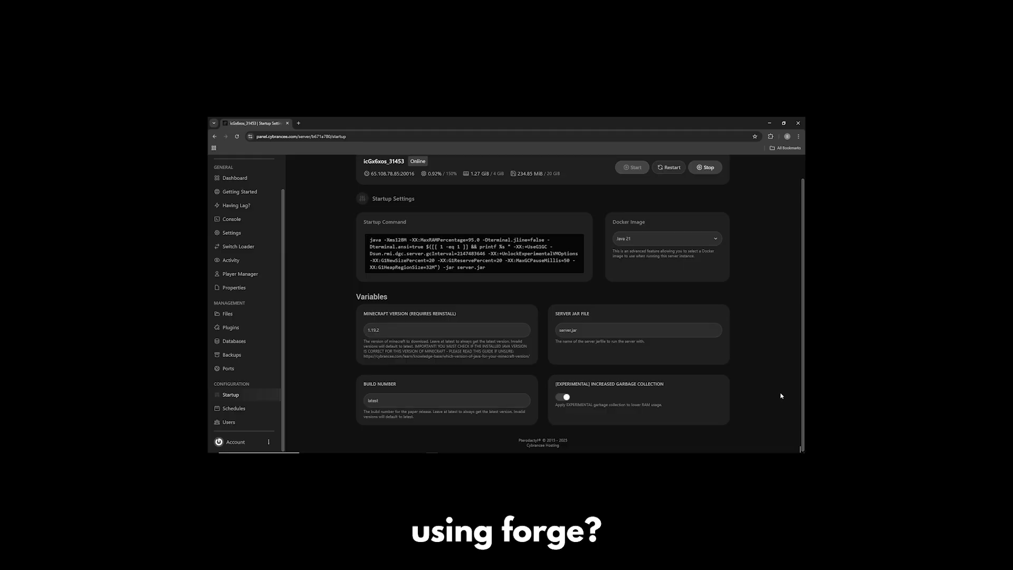
{"action": "left_click", "coordinate": [783, 123]}
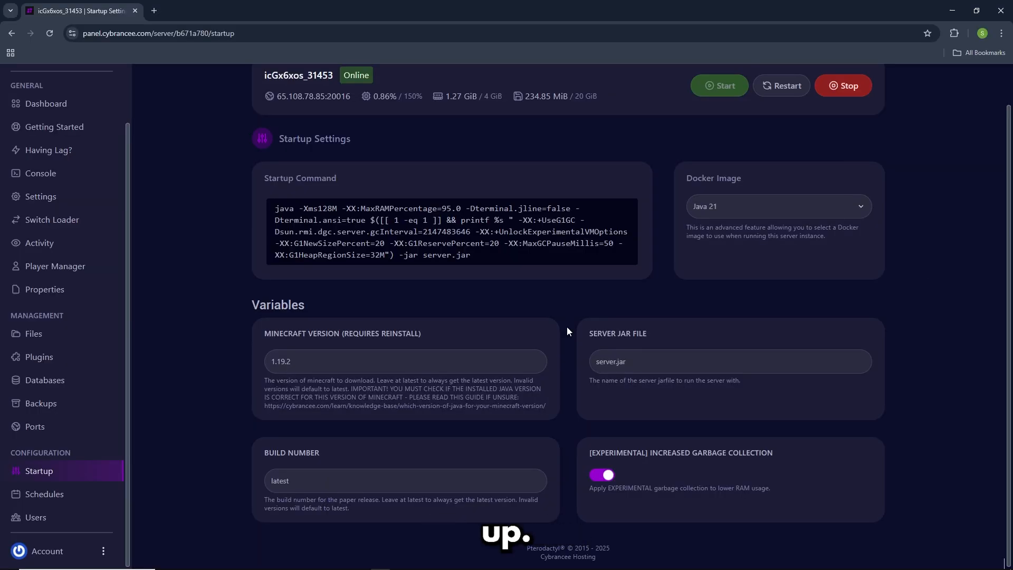
{"action": "mouse_move", "coordinate": [343, 343]}
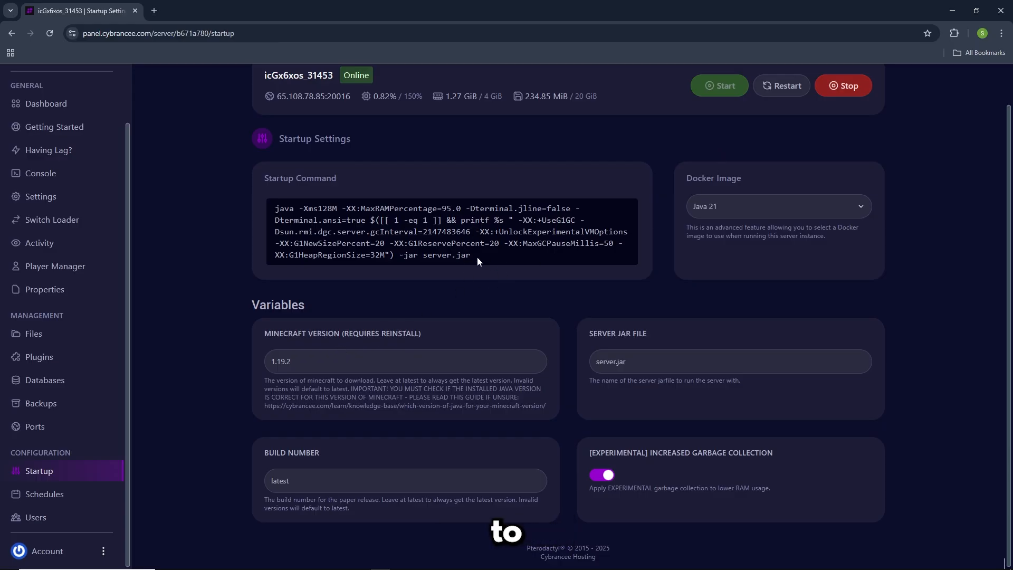
{"action": "mouse_move", "coordinate": [353, 322]}
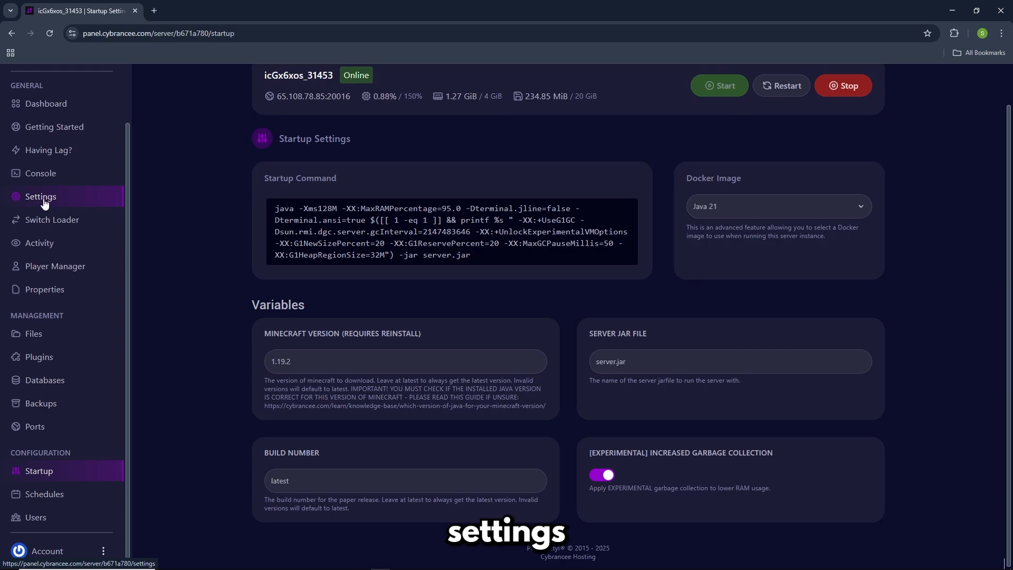
Reinstall the server from Settings and confirm with 'Yes, reinstall server'
{"action": "left_click", "coordinate": [40, 197]}
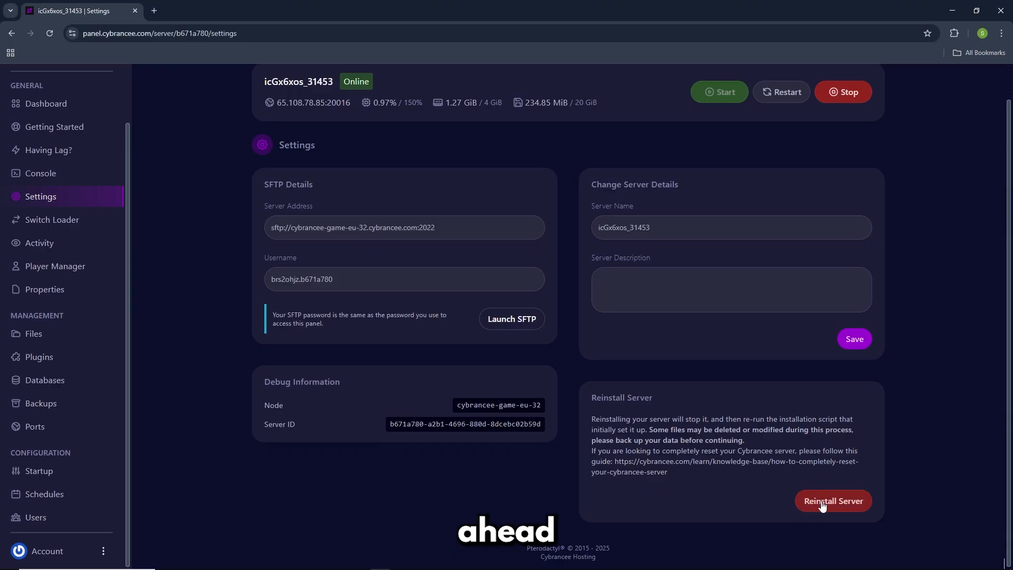
{"action": "left_click", "coordinate": [832, 501]}
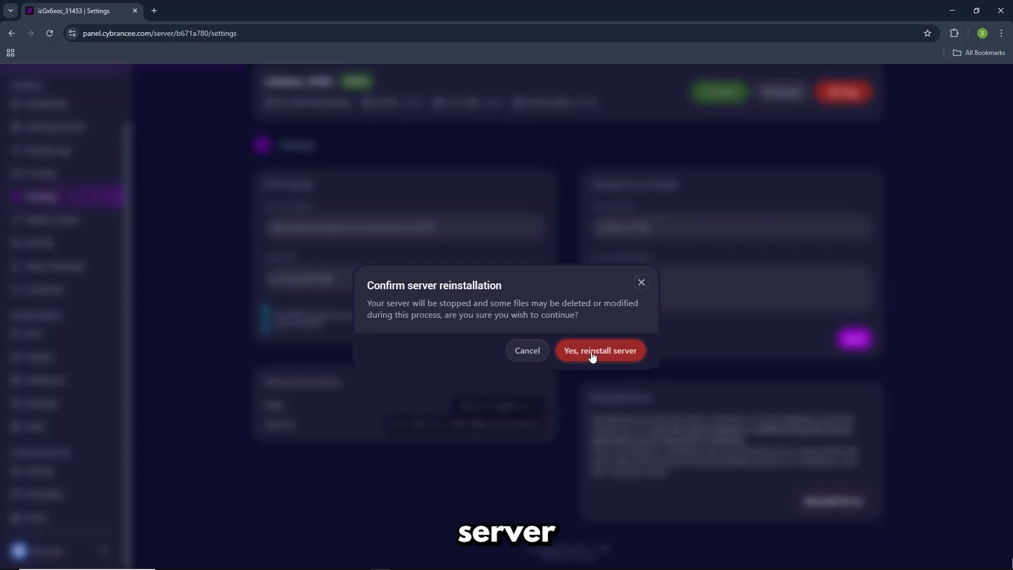
{"action": "left_click", "coordinate": [599, 350]}
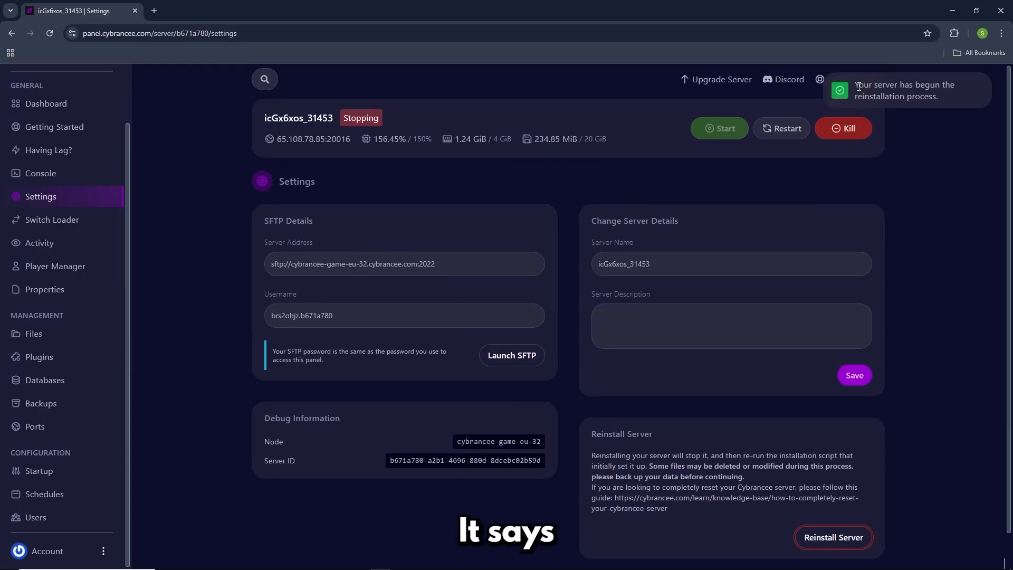
Once the server is offline, reopen Startup to confirm Minecraft version 1.19.2
{"action": "left_click", "coordinate": [832, 537]}
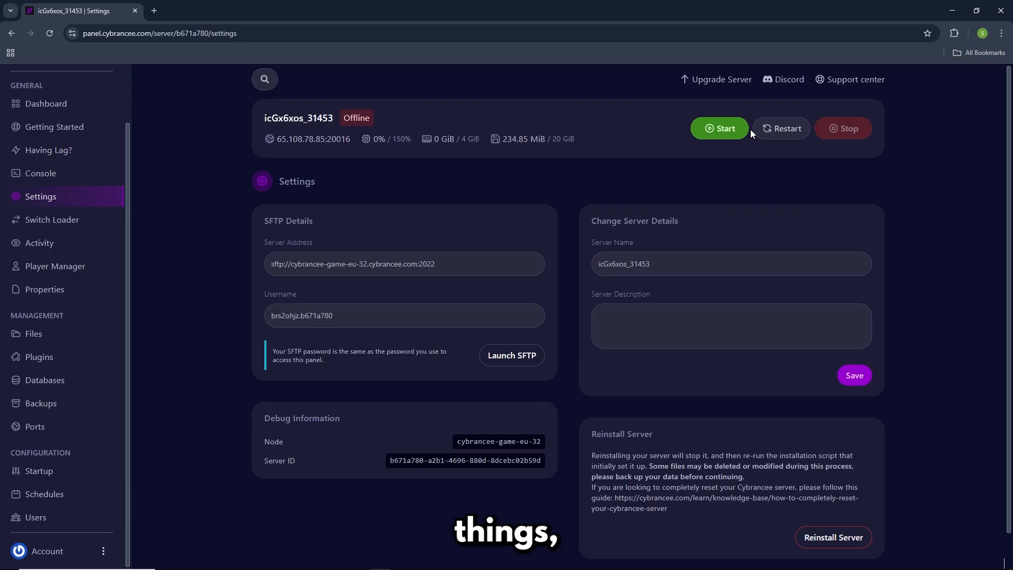
{"action": "left_click", "coordinate": [719, 127]}
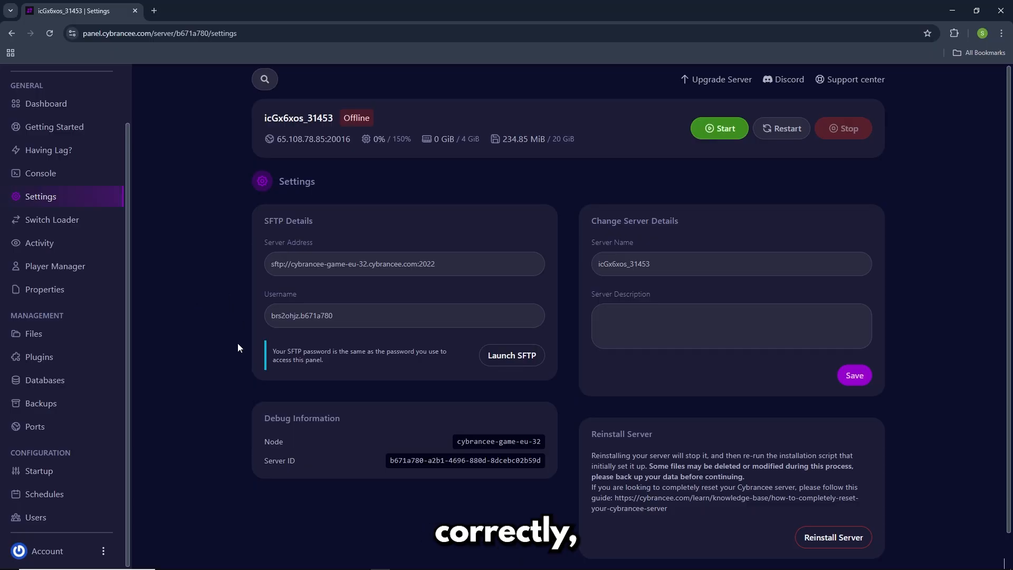
{"action": "left_click", "coordinate": [38, 472]}
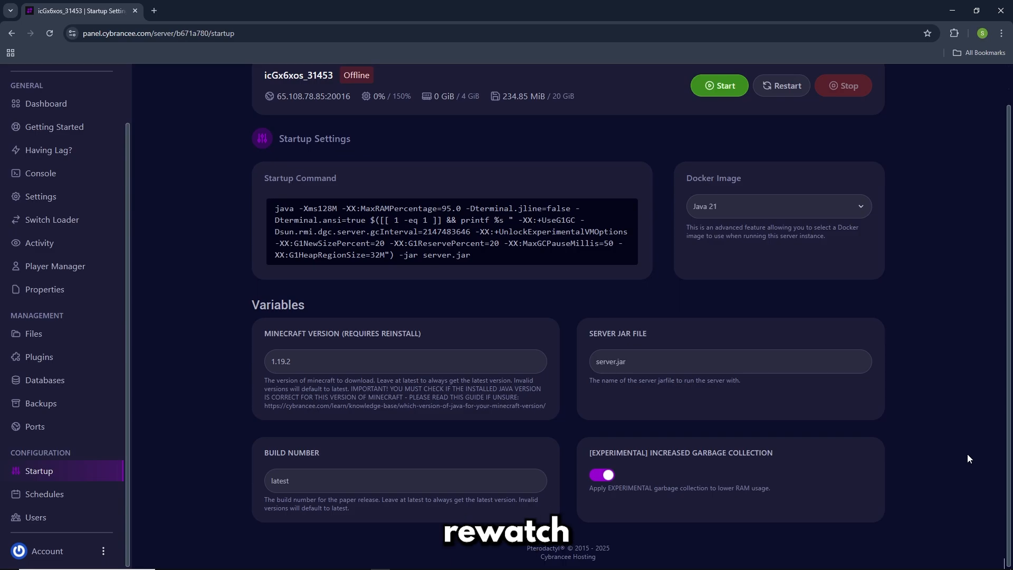
{"action": "left_click", "coordinate": [967, 10]}
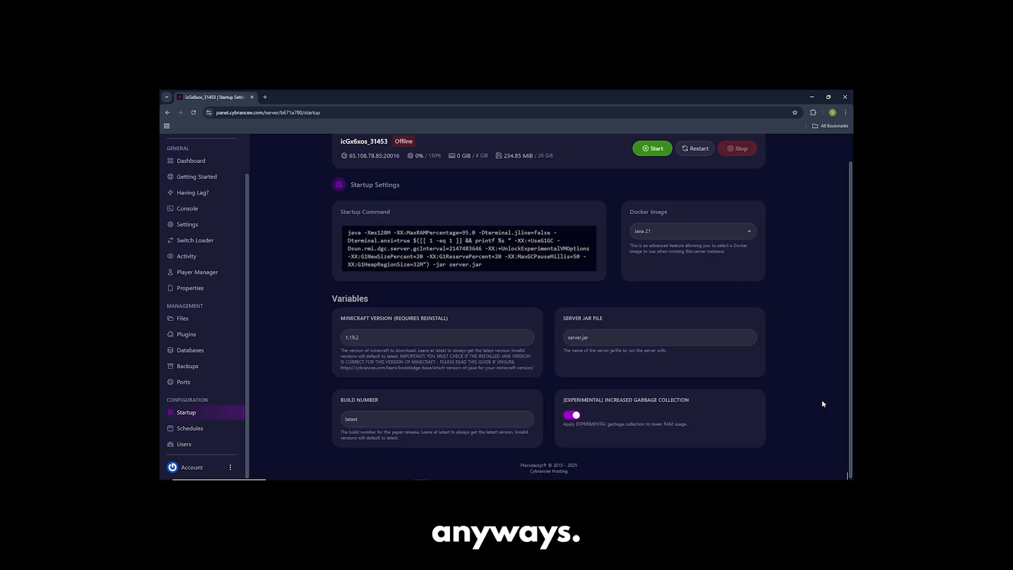
{"action": "left_click", "coordinate": [829, 97]}
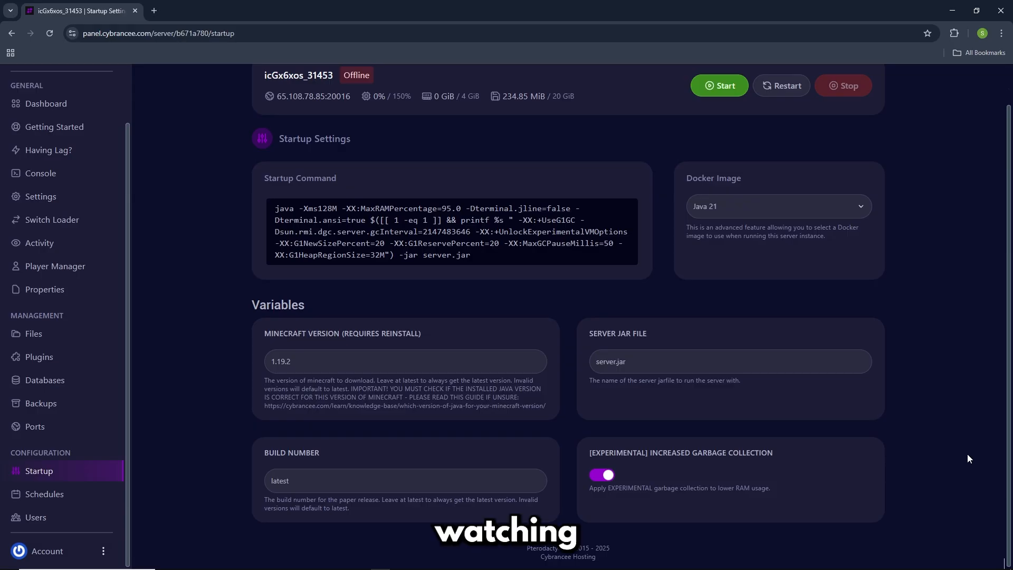